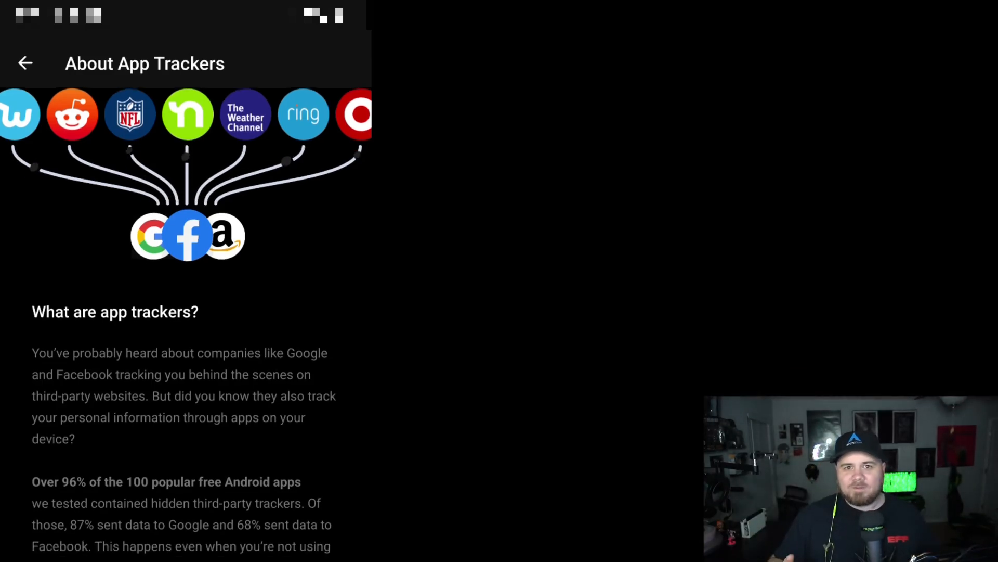
# Scroll through the About App Trackers explainer and back up toward the FAQ entry
pyautogui.scroll(-3)
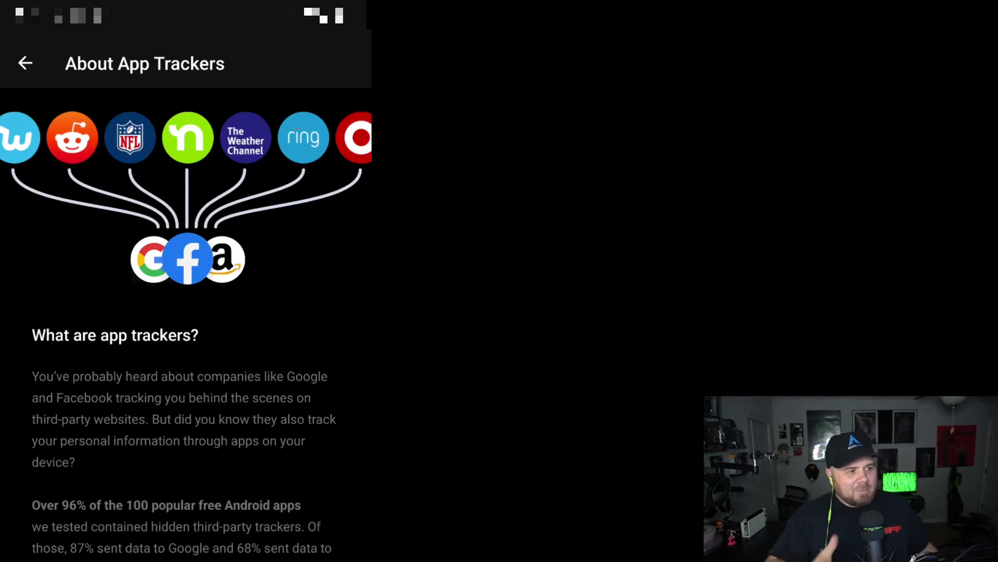
pyautogui.scroll(-3)
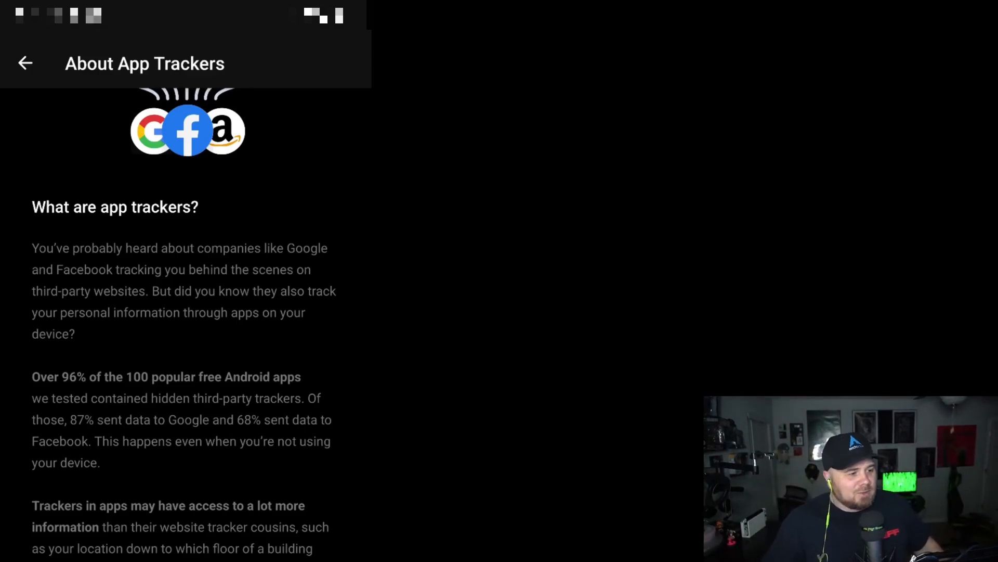
pyautogui.scroll(-3)
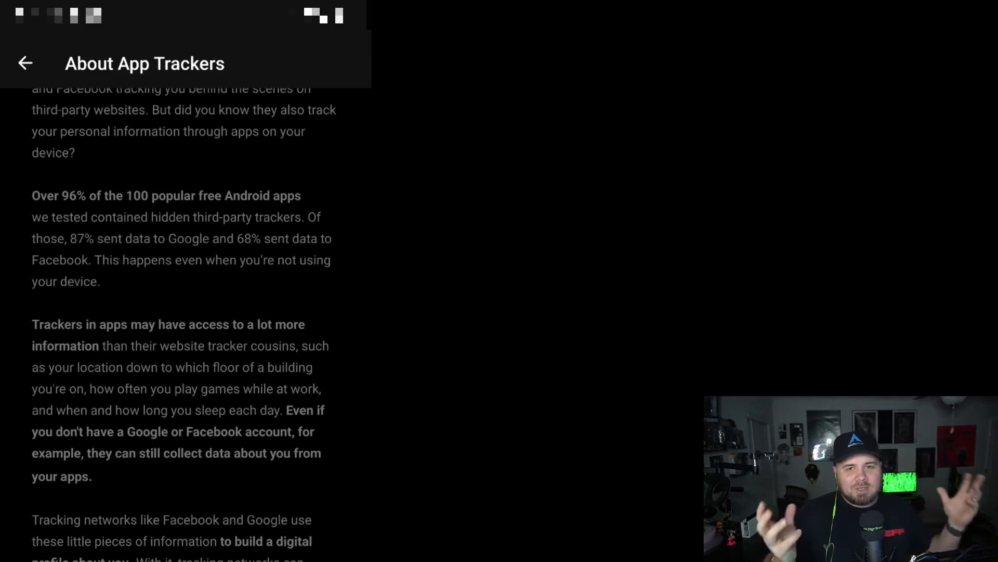
pyautogui.scroll(-3)
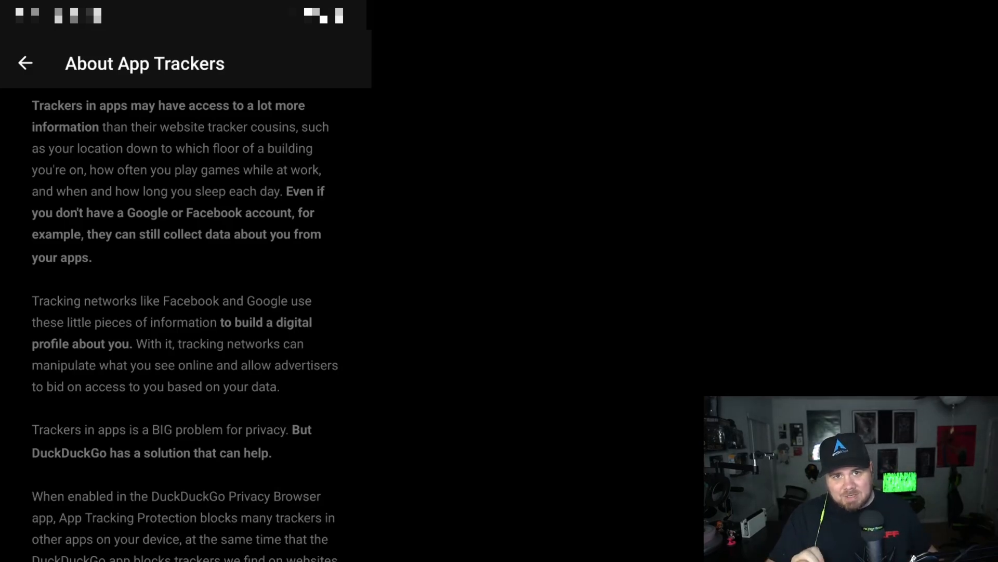
pyautogui.scroll(3)
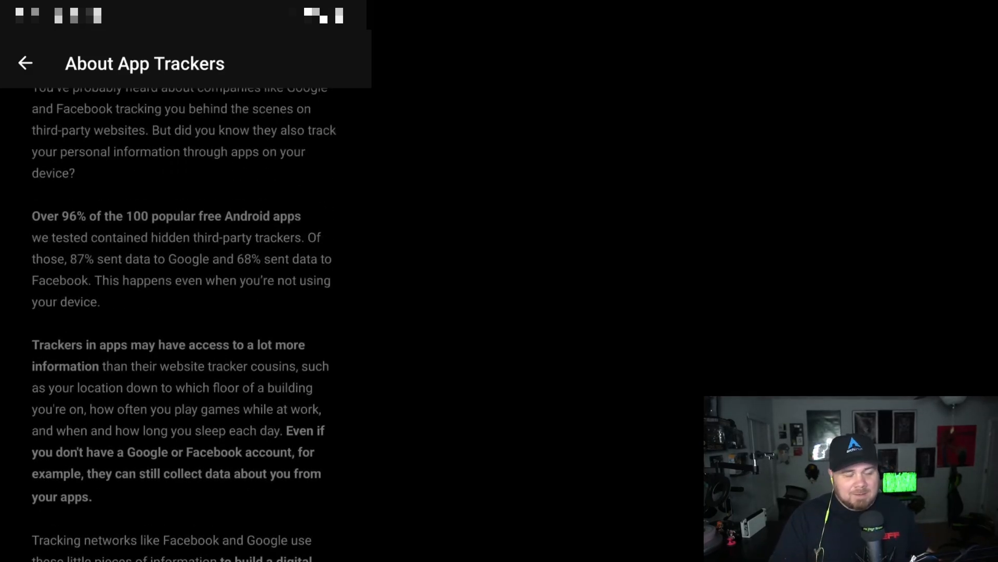
pyautogui.scroll(3)
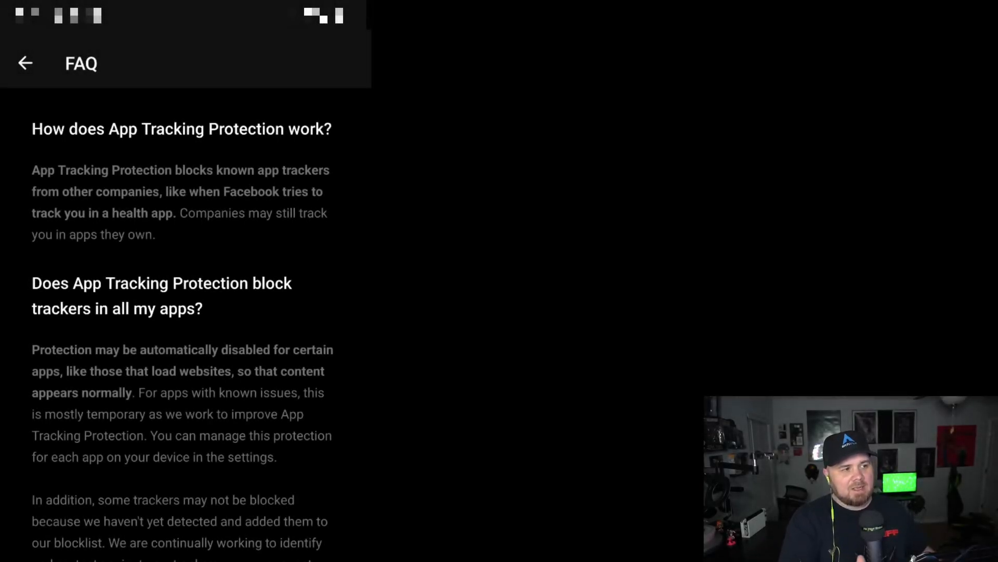
# Scroll the FAQ to the 'How is App Tracking Protection different from a VPN?' answer
pyautogui.scroll(-3)
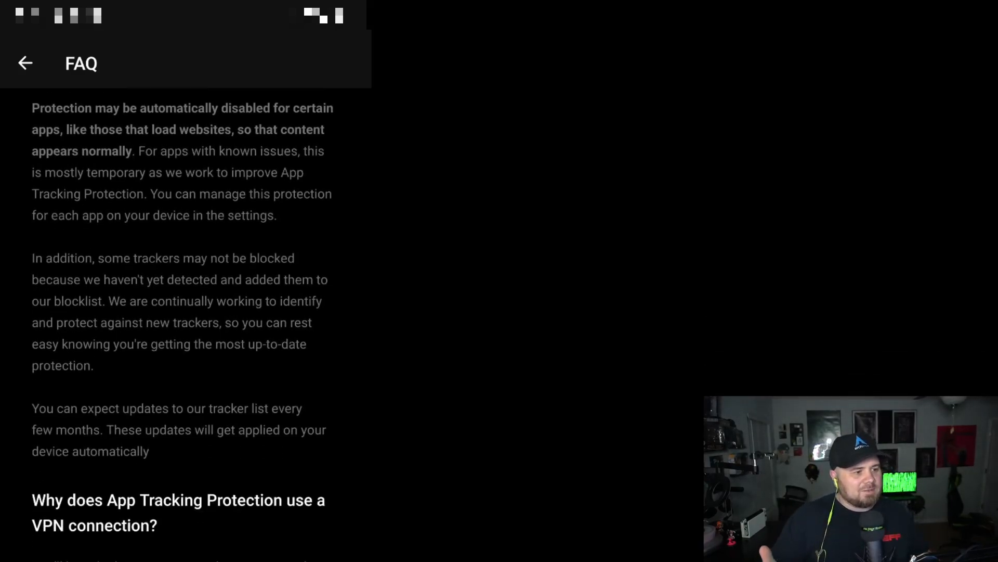
pyautogui.scroll(-3)
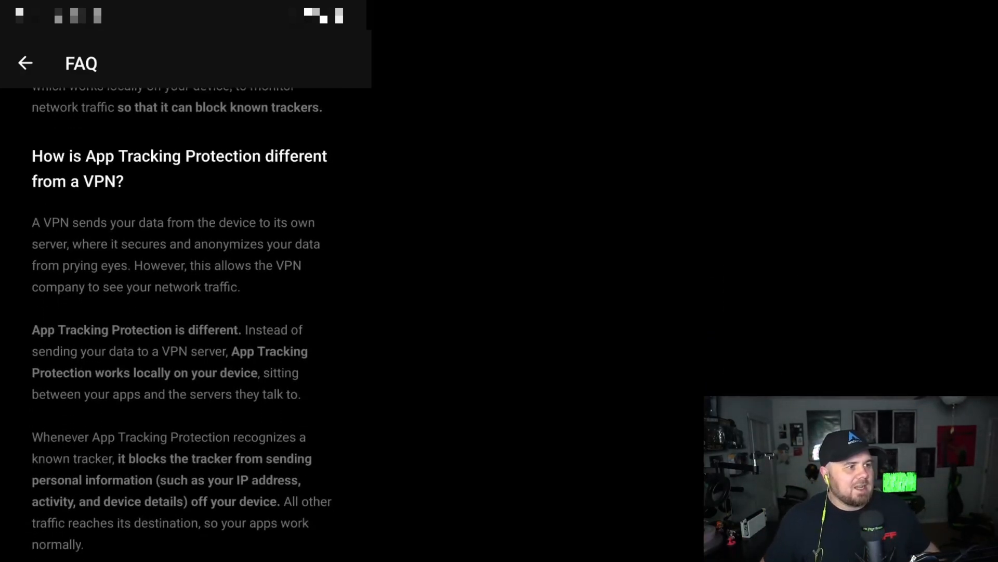
pyautogui.scroll(3)
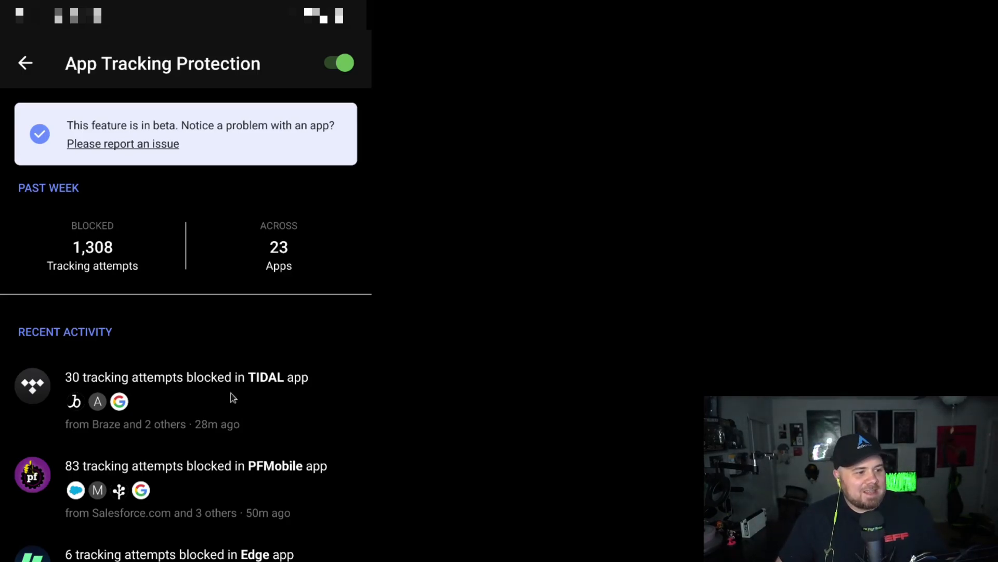
pyautogui.moveTo(161, 478)
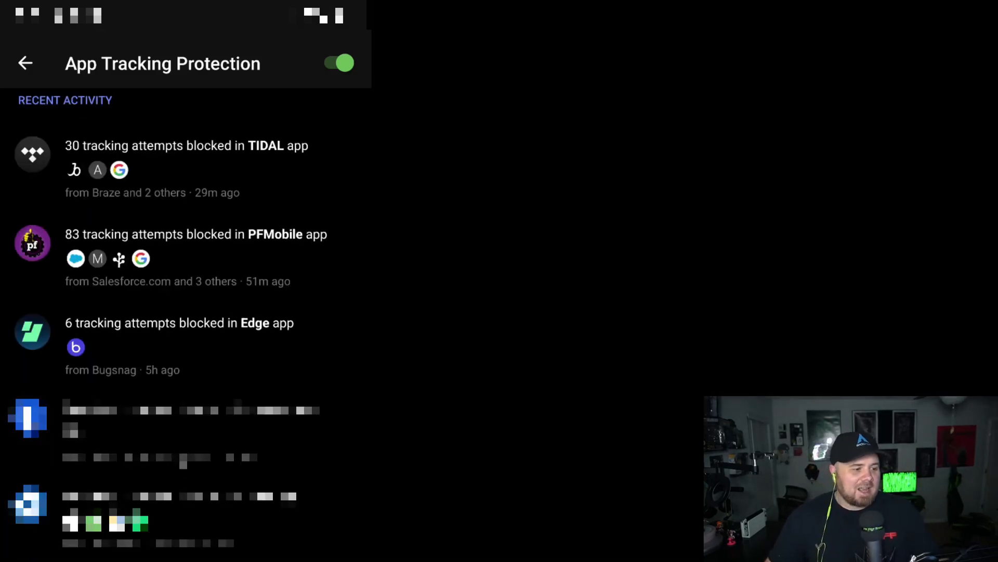
# Show the full list of today's recent tracker-blocking activity
pyautogui.click(65, 100)
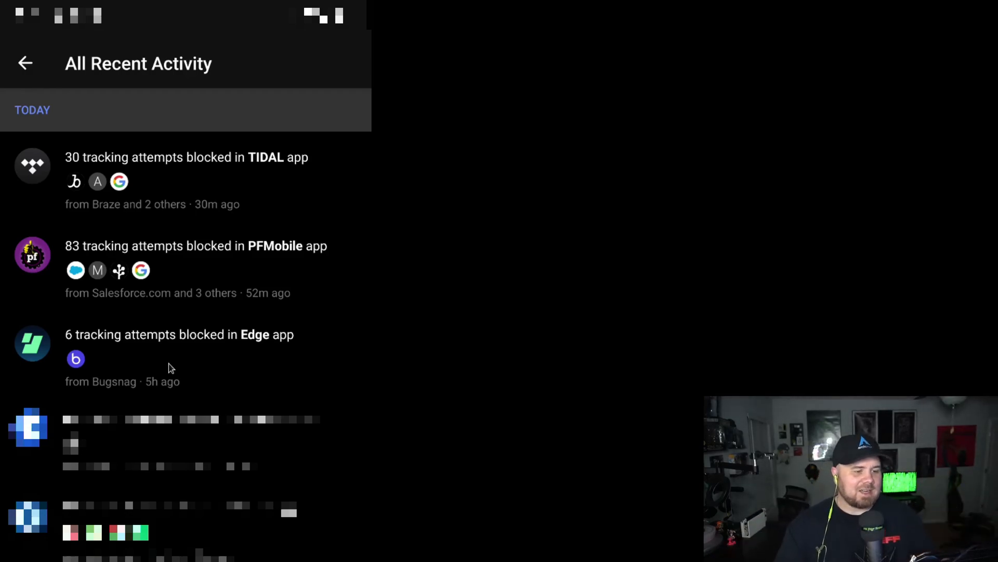
pyautogui.click(25, 63)
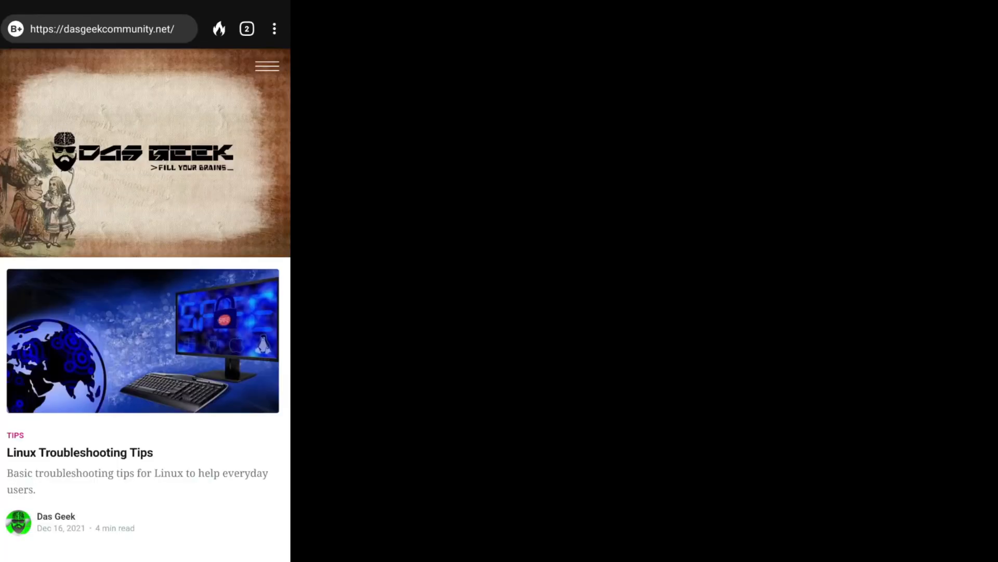
# Scroll the Das Geek homepage past De-Googlify and Research On Ethical Companies to Favorite Software
pyautogui.scroll(-3)
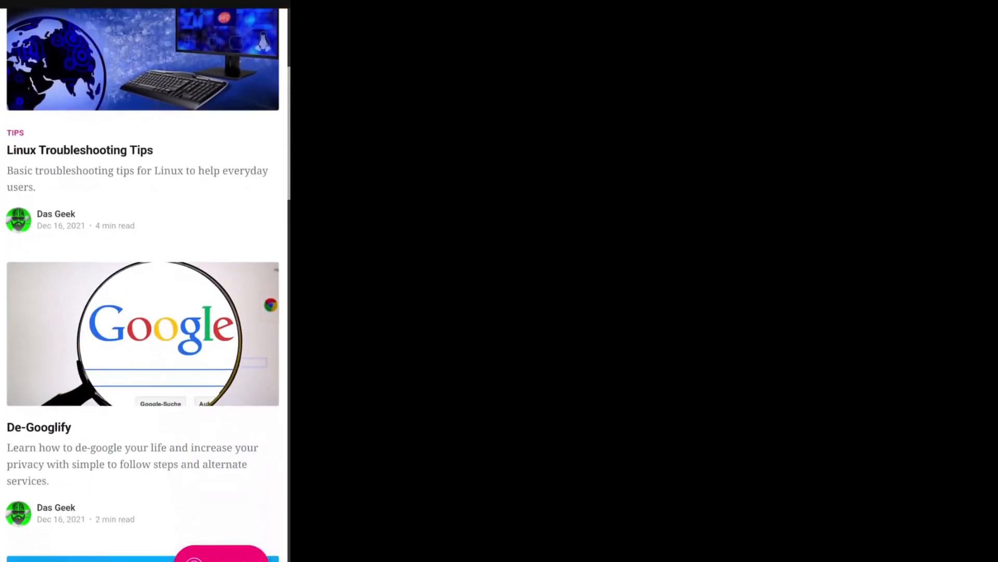
pyautogui.scroll(-3)
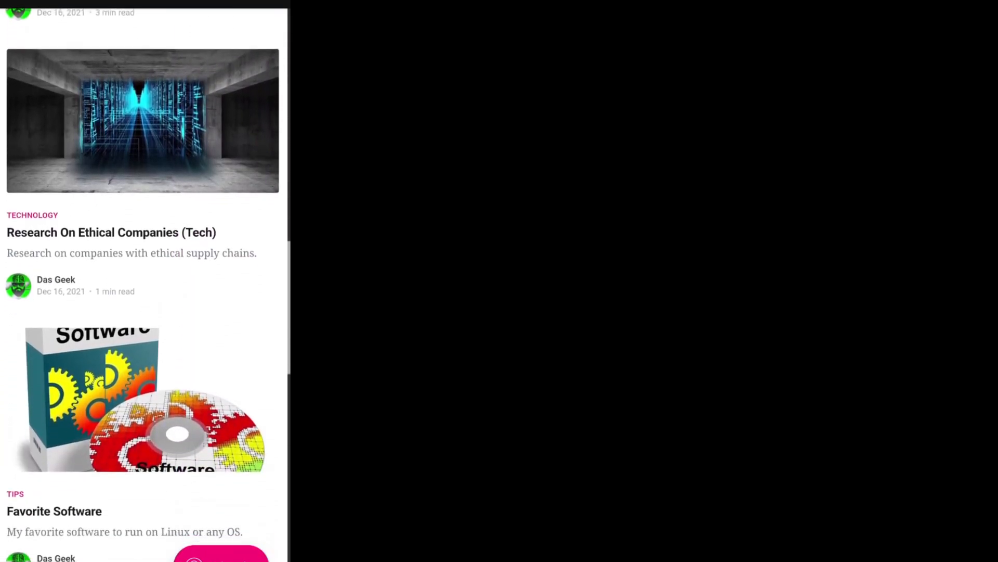